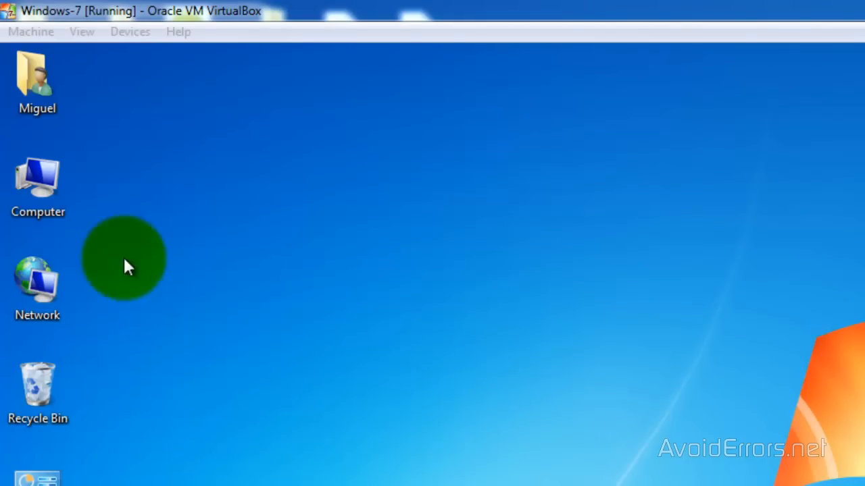
Open the Computer window to review drives C:, E:, F: and CD drive D:.
{"action": "double_click", "coordinate": [37, 177]}
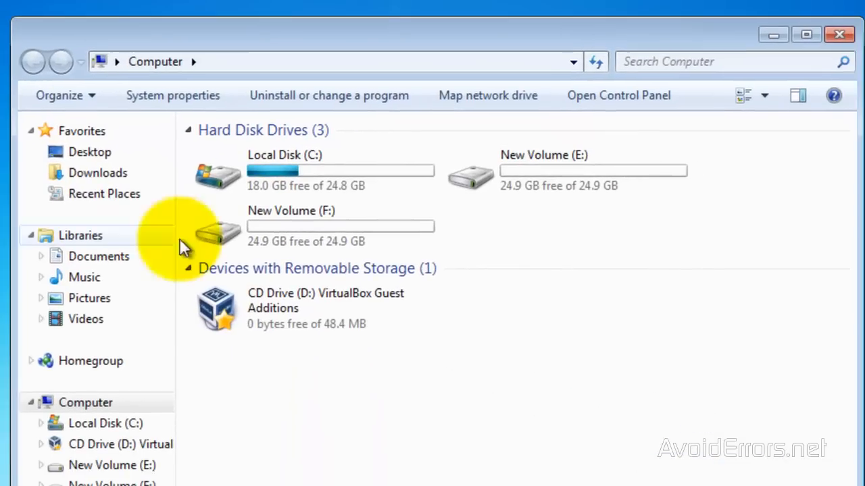
{"action": "mouse_move", "coordinate": [500, 175]}
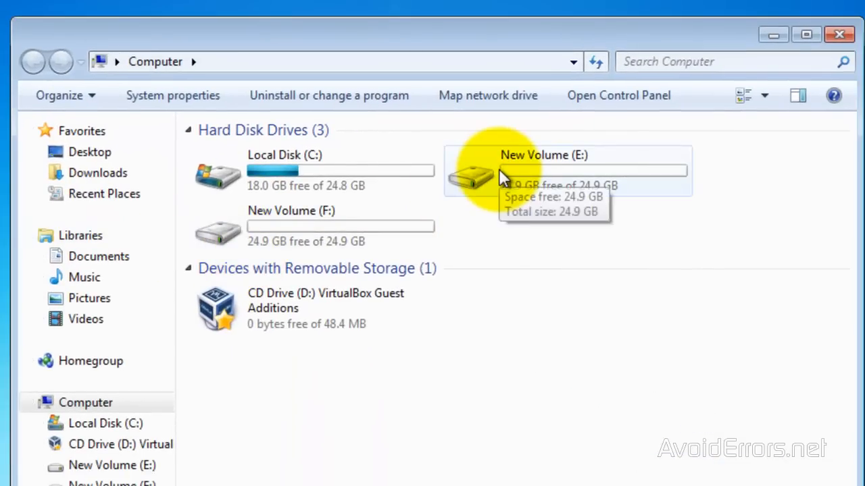
{"action": "mouse_move", "coordinate": [529, 259]}
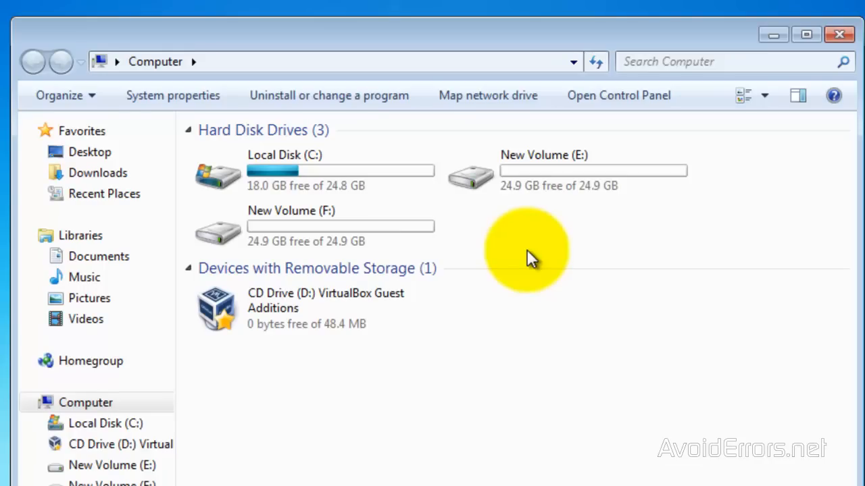
{"action": "mouse_move", "coordinate": [537, 260]}
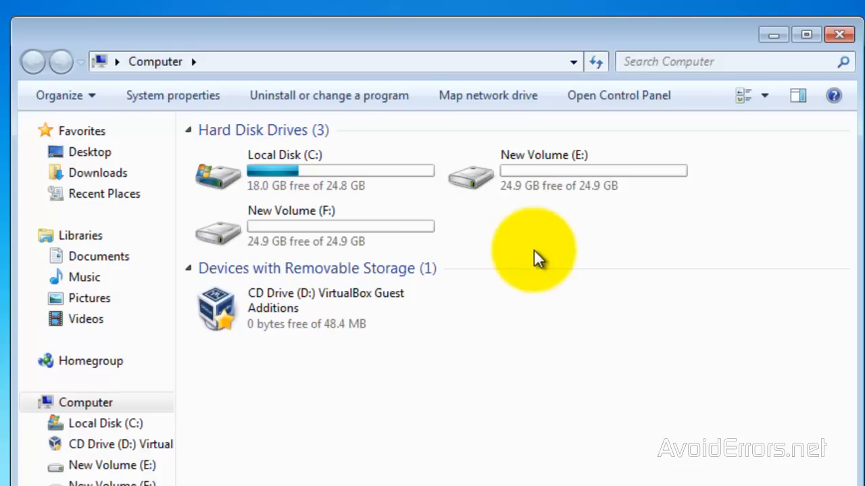
{"action": "mouse_move", "coordinate": [839, 34]}
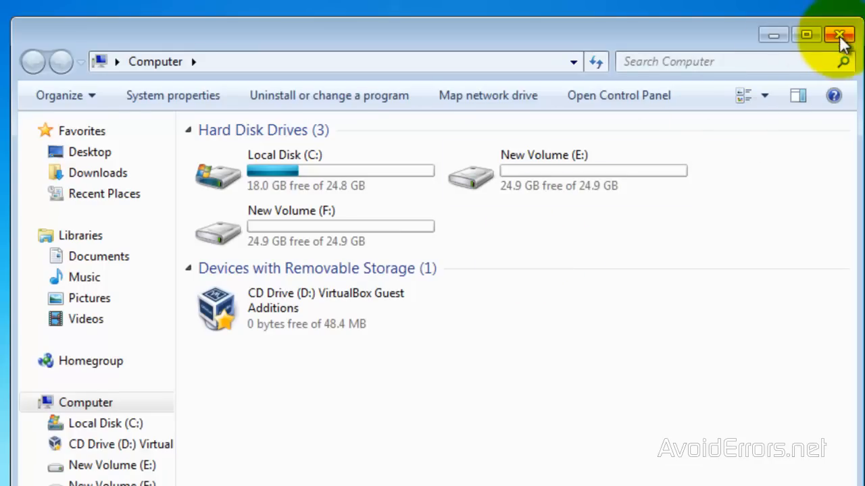
Close Computer and open Disk Management showing volumes C:, E:, F:, System Reserved and D:.
{"action": "left_click", "coordinate": [840, 35]}
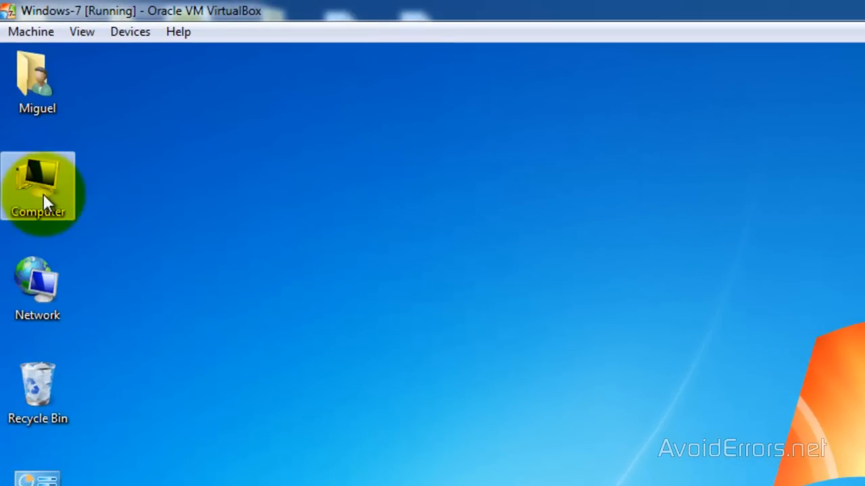
{"action": "right_click", "coordinate": [37, 189]}
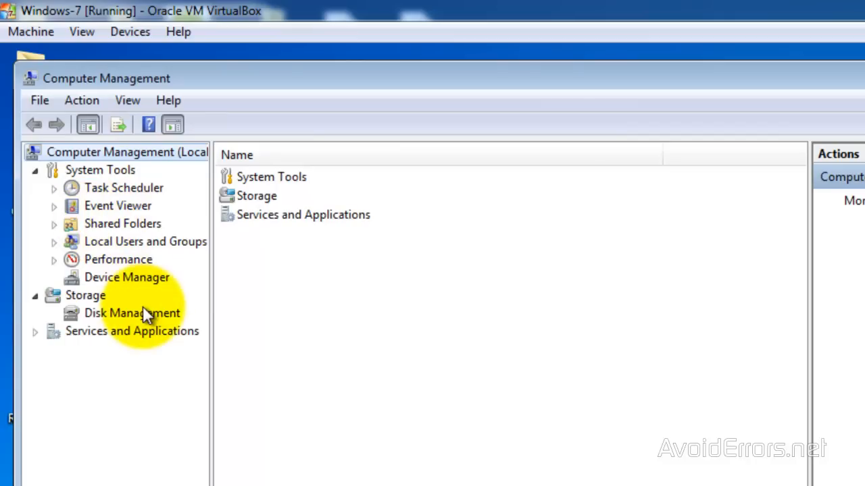
{"action": "left_click", "coordinate": [131, 313]}
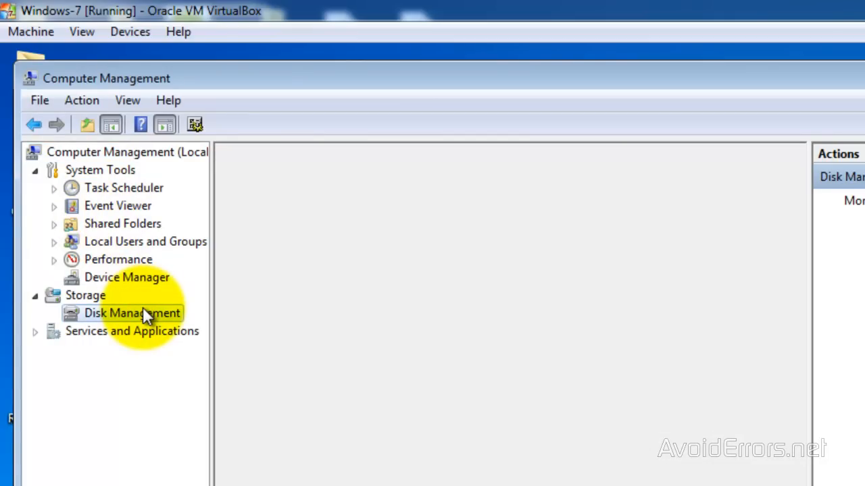
{"action": "left_click", "coordinate": [131, 312]}
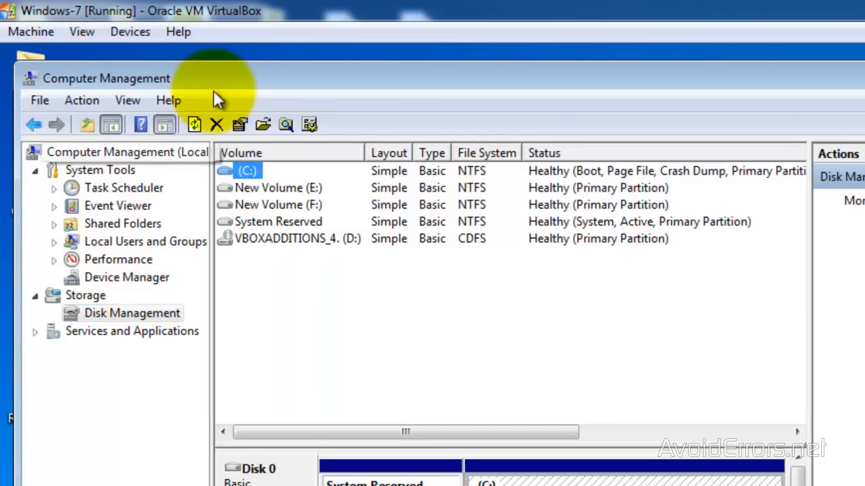
{"action": "scroll", "scroll_direction": "down", "scroll_amount": 3}
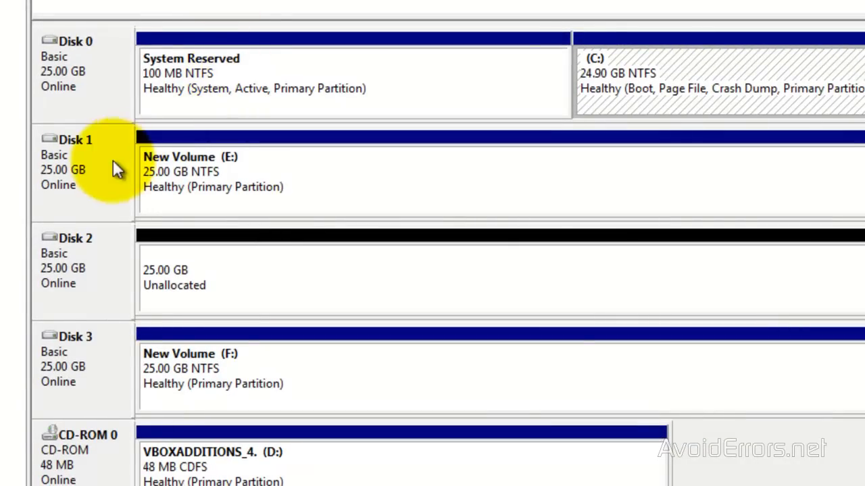
{"action": "mouse_move", "coordinate": [80, 348]}
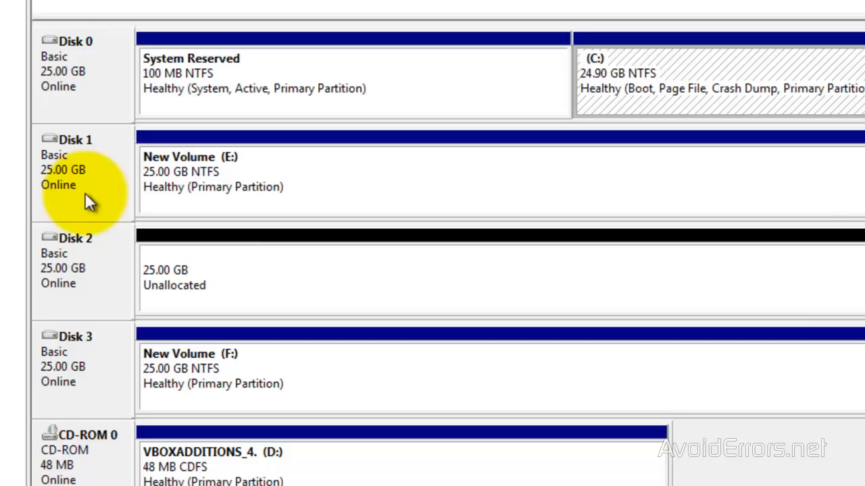
{"action": "mouse_move", "coordinate": [139, 203]}
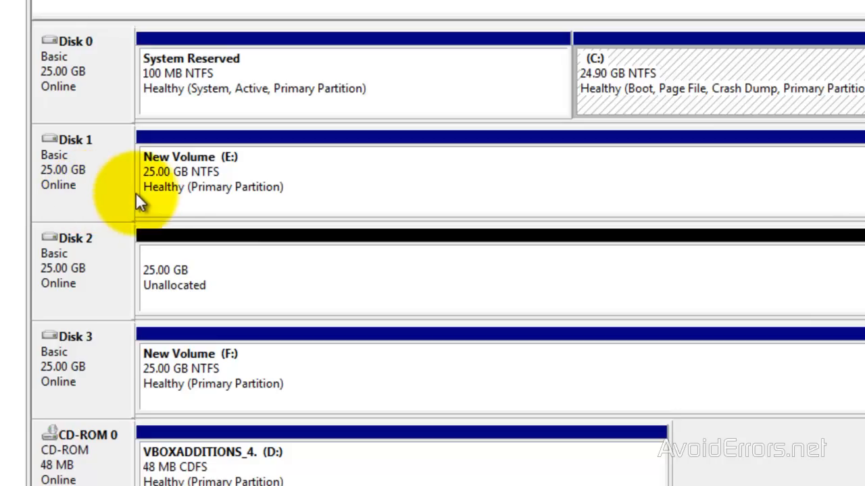
{"action": "mouse_move", "coordinate": [179, 368]}
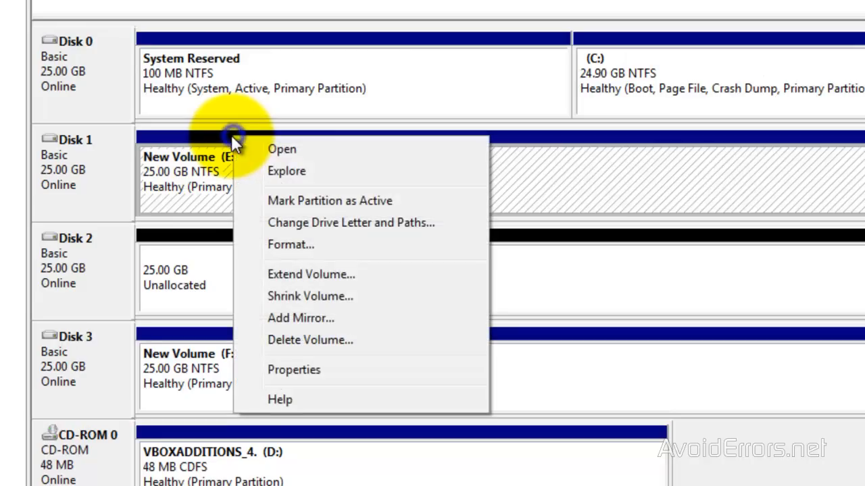
{"action": "mouse_move", "coordinate": [329, 274]}
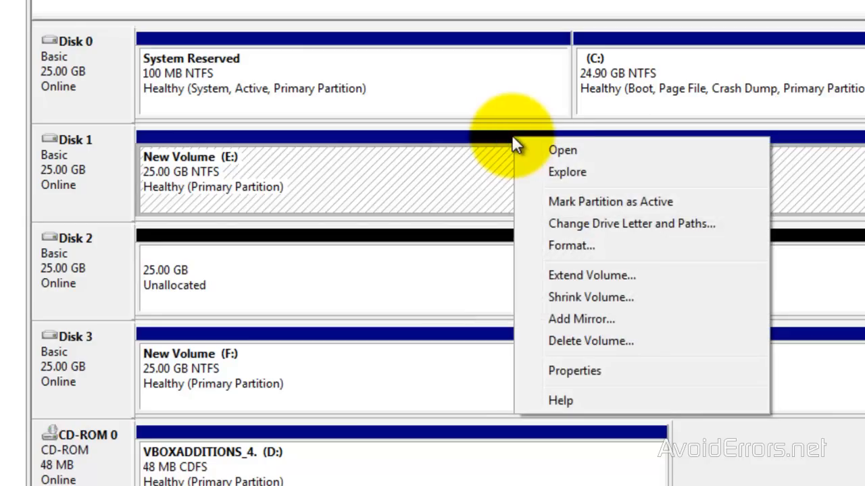
{"action": "mouse_move", "coordinate": [591, 275]}
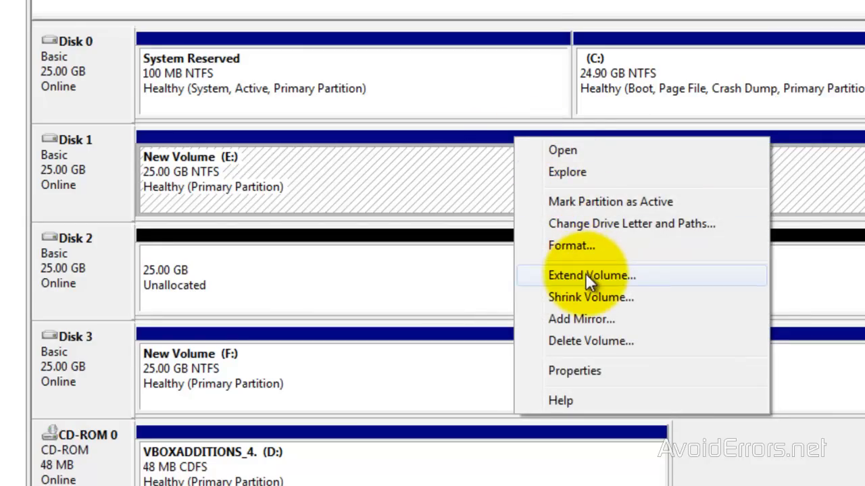
{"action": "left_click", "coordinate": [591, 274]}
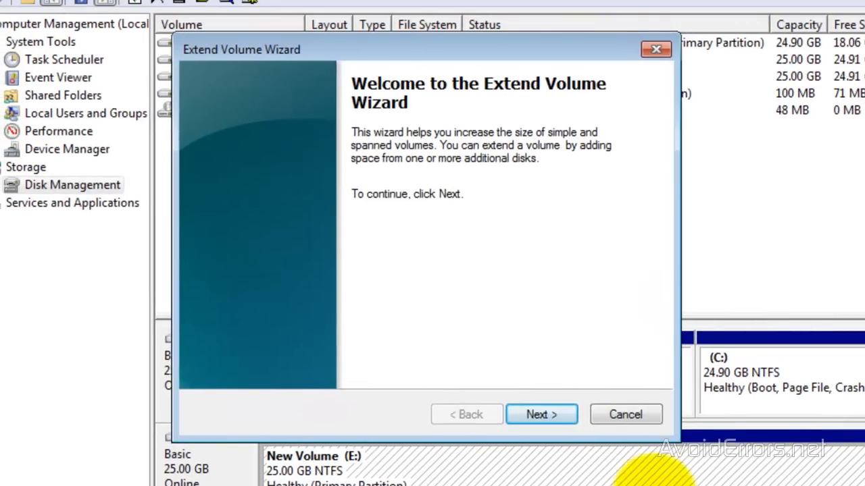
{"action": "left_click", "coordinate": [541, 414]}
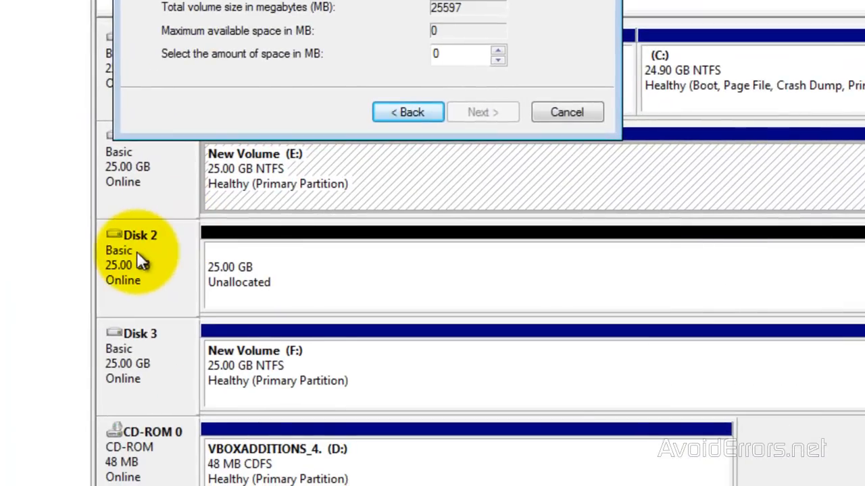
{"action": "mouse_move", "coordinate": [142, 354]}
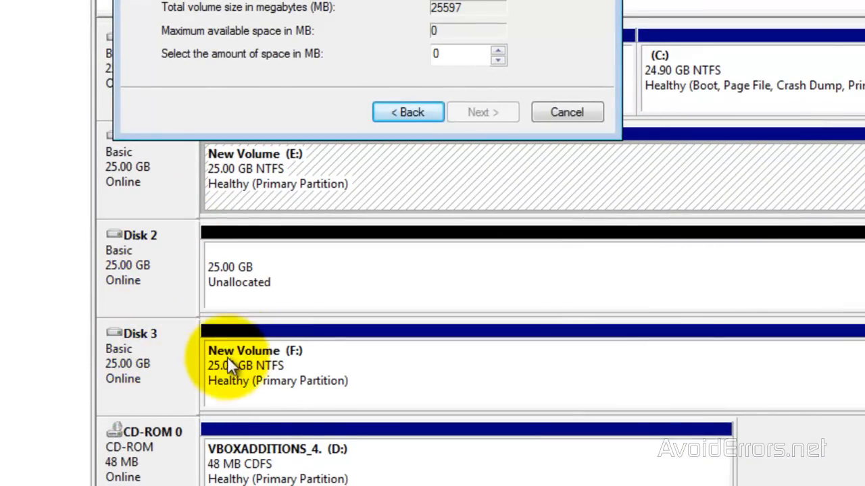
{"action": "mouse_move", "coordinate": [240, 342]}
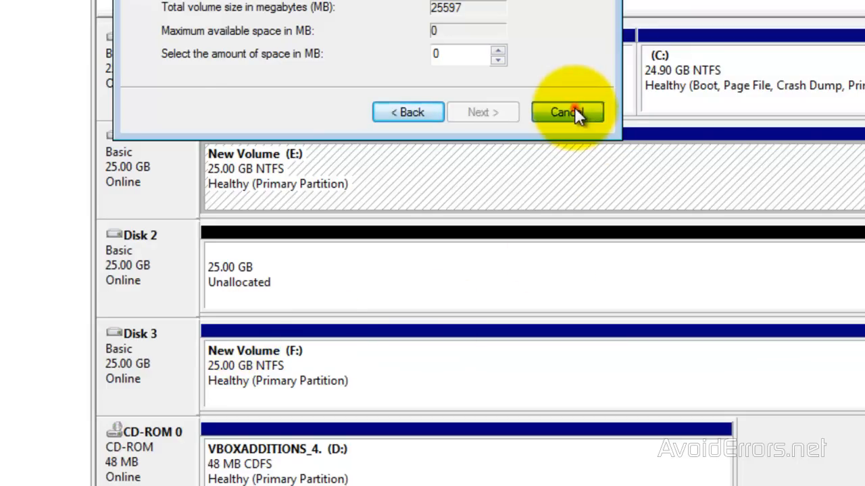
{"action": "left_click", "coordinate": [567, 112]}
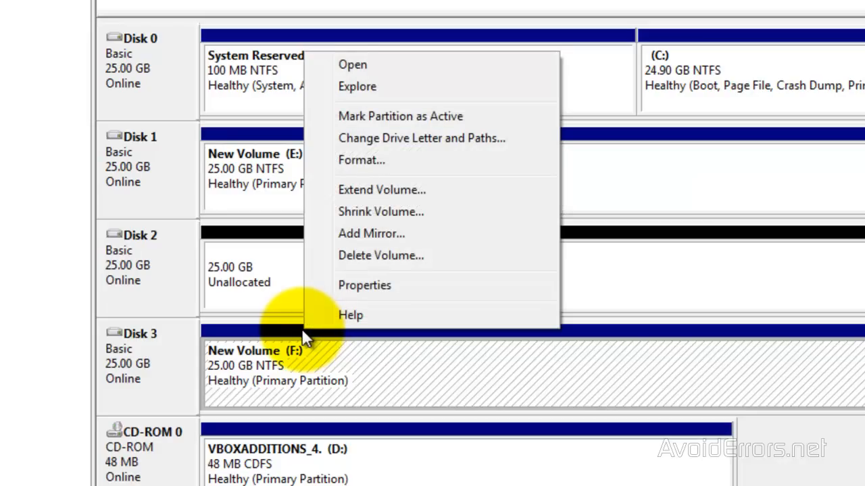
{"action": "mouse_move", "coordinate": [395, 263]}
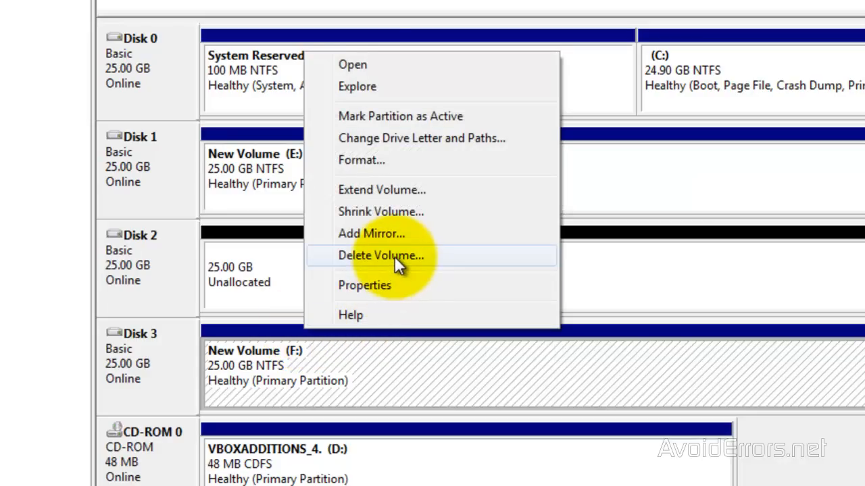
Delete New Volume F: on Disk 3 and confirm the warning.
{"action": "left_click", "coordinate": [381, 256]}
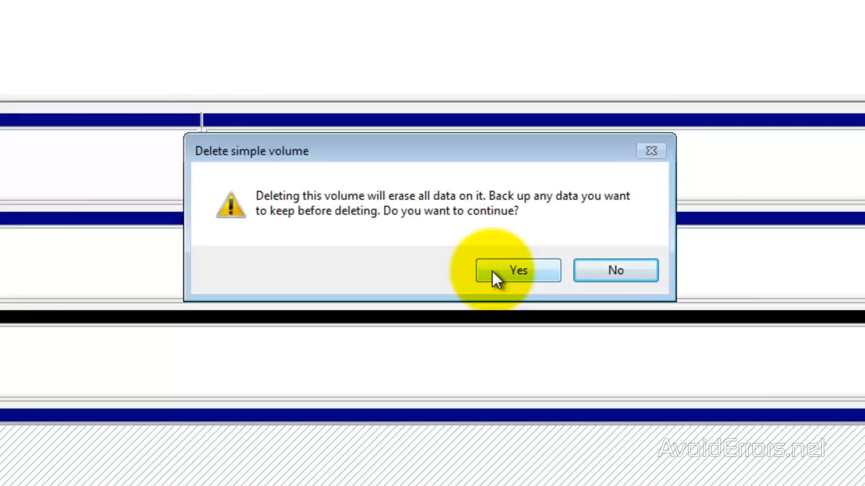
{"action": "left_click", "coordinate": [517, 270]}
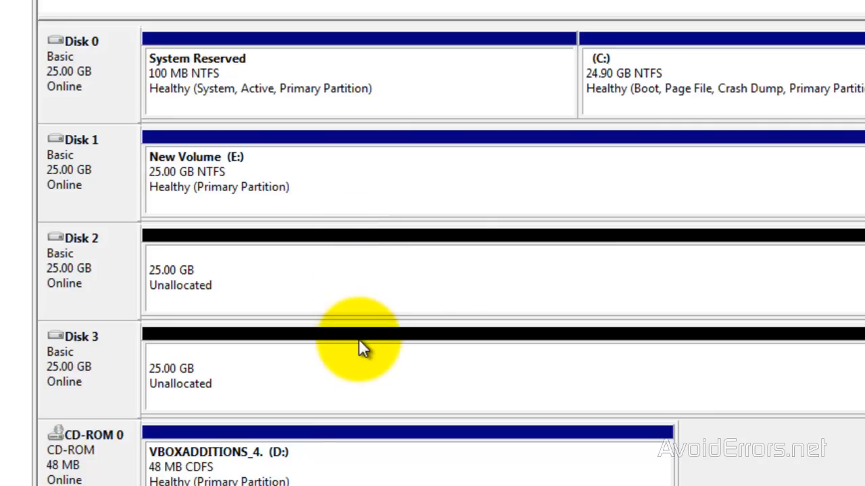
{"action": "mouse_move", "coordinate": [375, 142]}
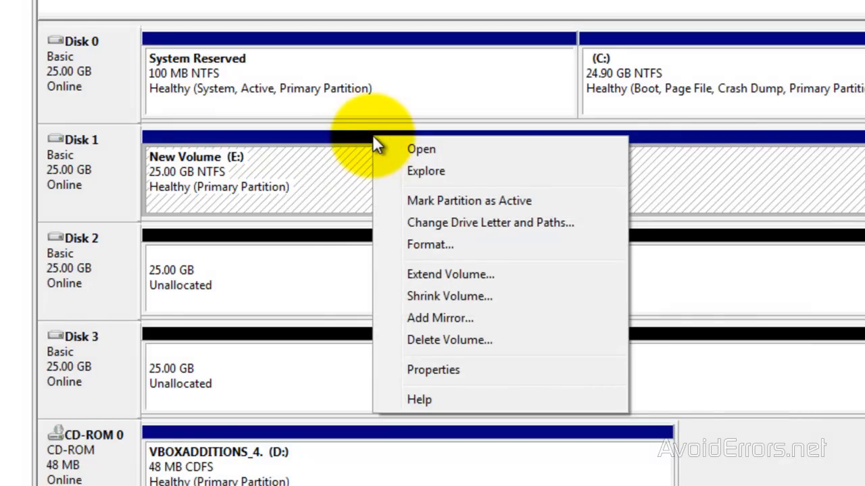
{"action": "mouse_move", "coordinate": [444, 280]}
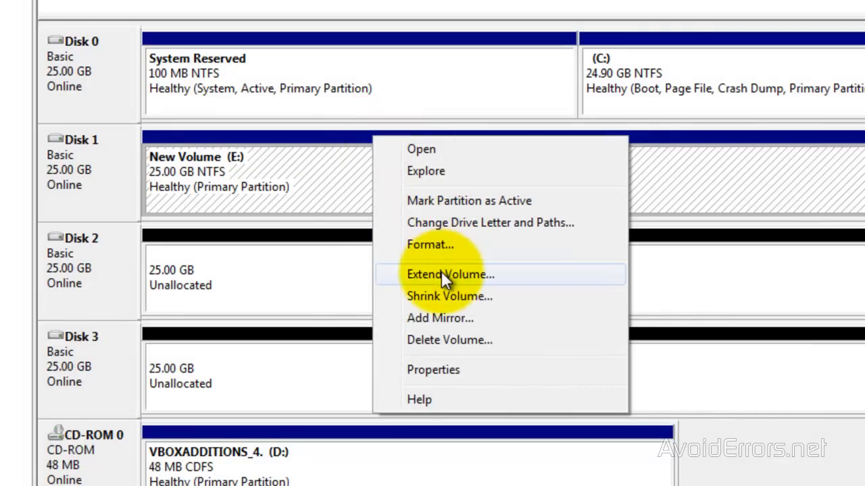
Extend volume E: onto Disks 2 and 3 for 76791 MB total.
{"action": "left_click", "coordinate": [449, 274]}
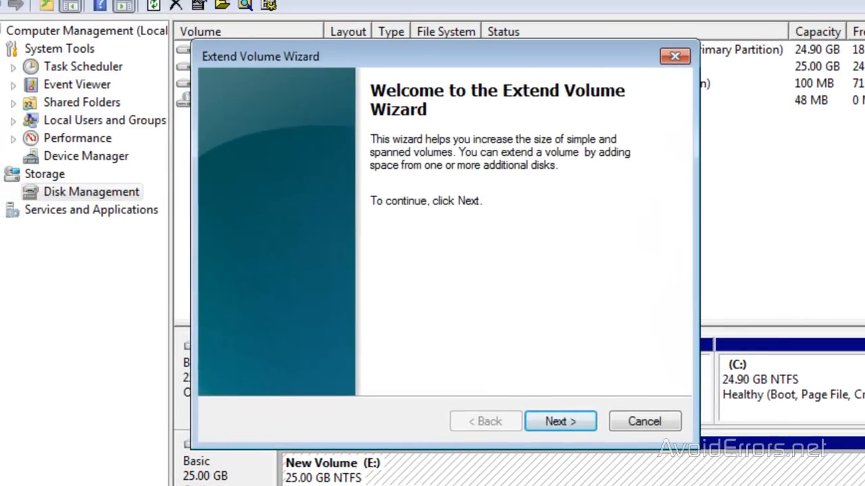
{"action": "left_click", "coordinate": [560, 421]}
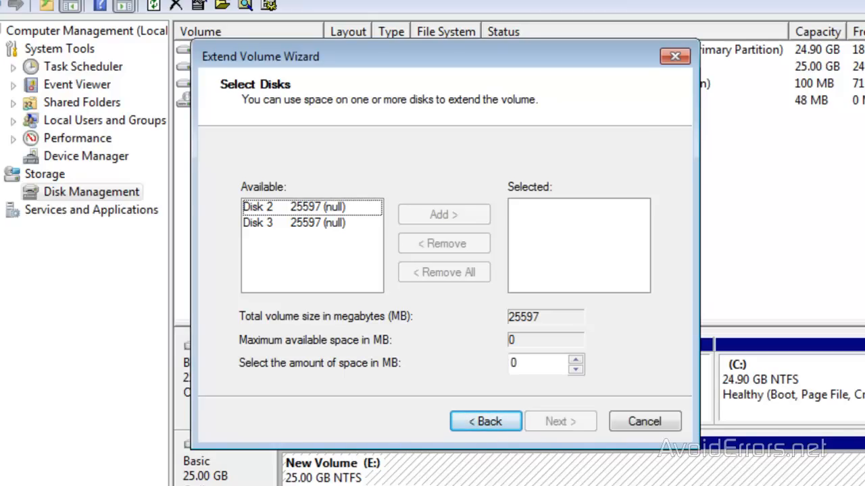
{"action": "left_click", "coordinate": [312, 207]}
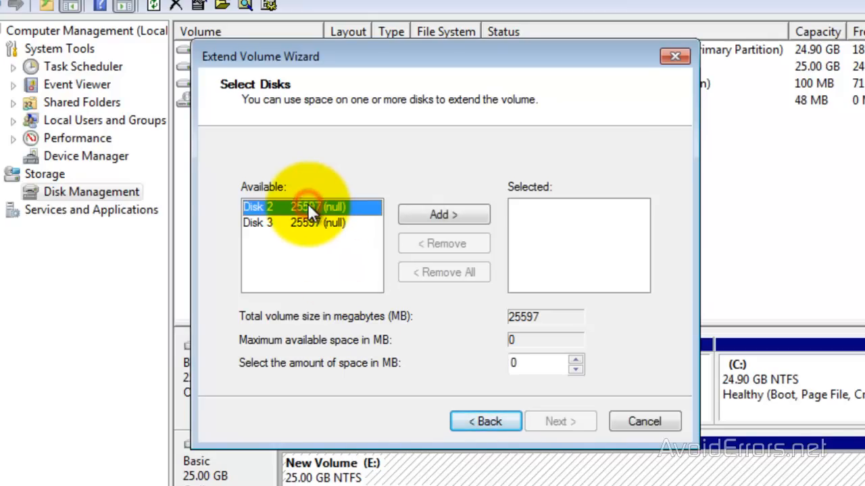
{"action": "left_click", "coordinate": [443, 215]}
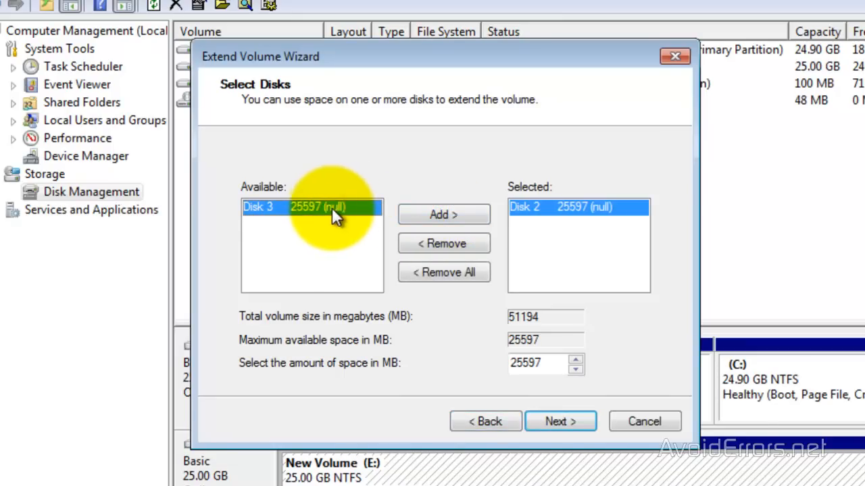
{"action": "left_click", "coordinate": [443, 215]}
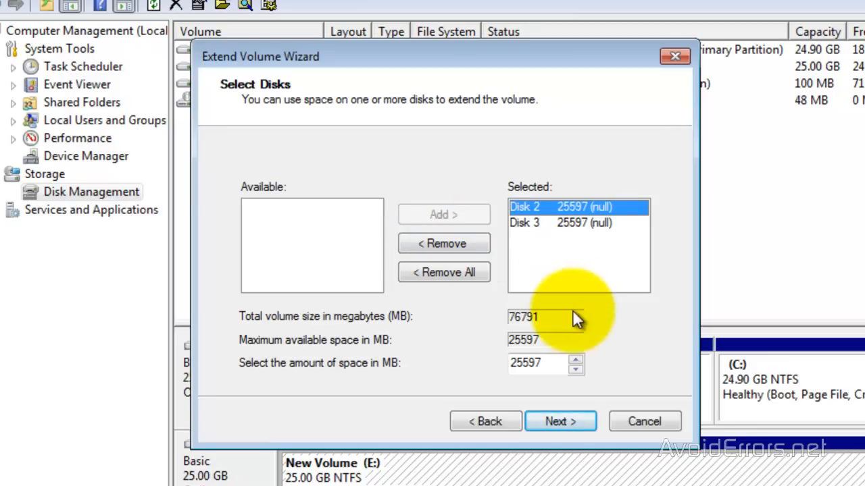
{"action": "left_click", "coordinate": [560, 420]}
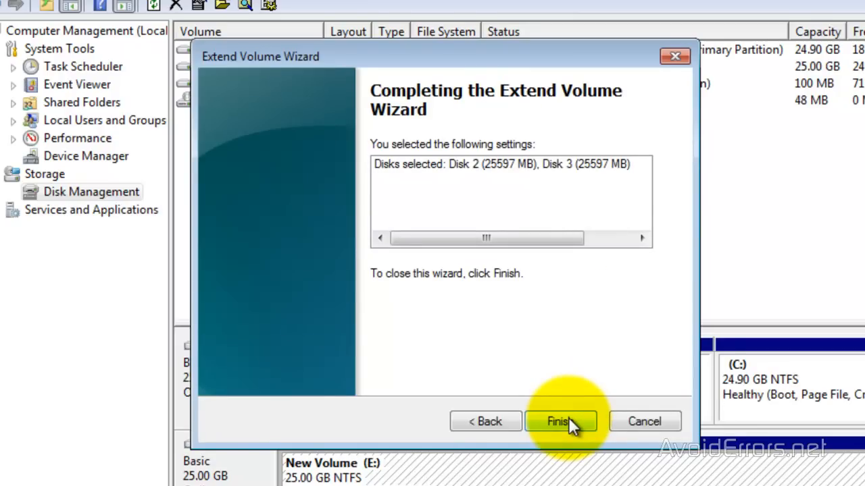
{"action": "left_click", "coordinate": [559, 421]}
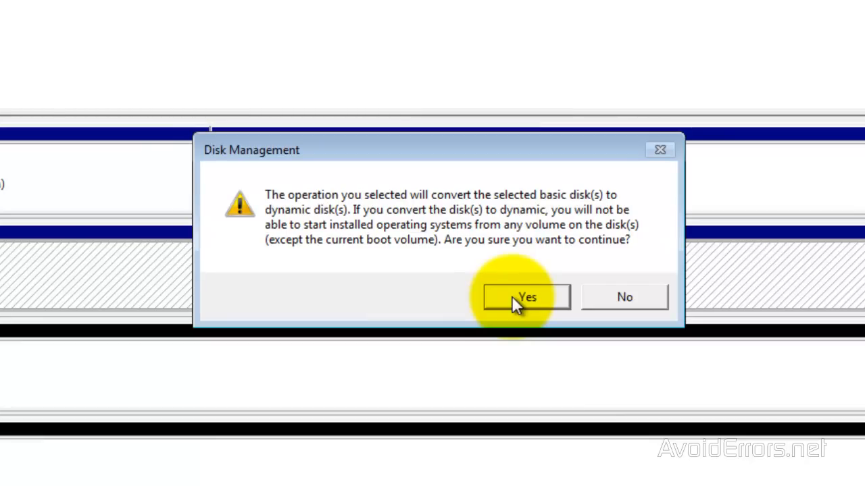
Approve converting the disks to dynamic so E: spans Disks 1–3.
{"action": "left_click", "coordinate": [526, 297]}
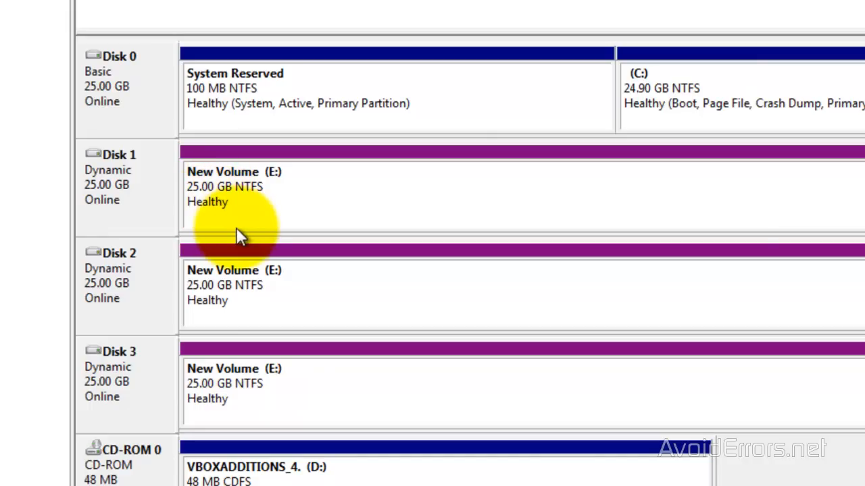
{"action": "mouse_move", "coordinate": [244, 227]}
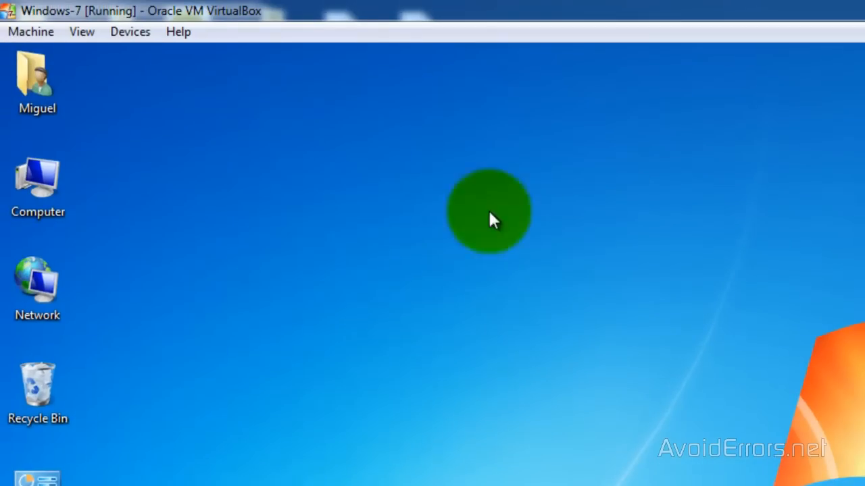
Check New Volume E: shows 74.9 GB in the Computer window, then close it.
{"action": "double_click", "coordinate": [37, 178]}
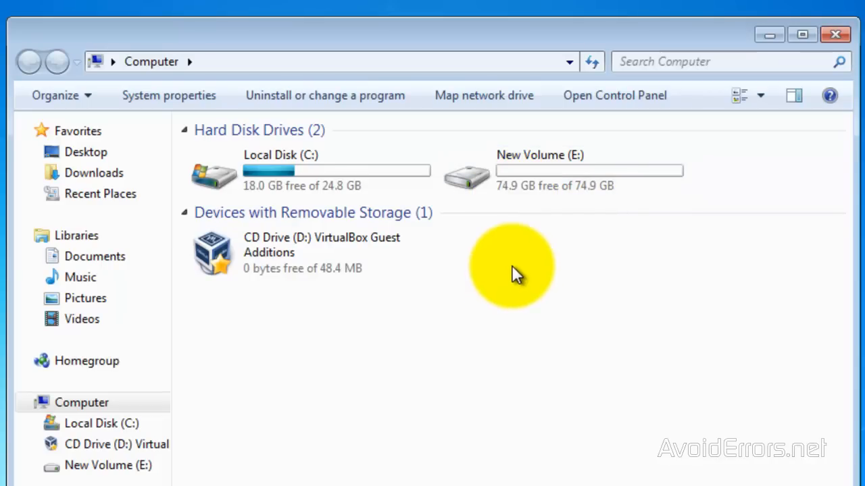
{"action": "left_click", "coordinate": [801, 34]}
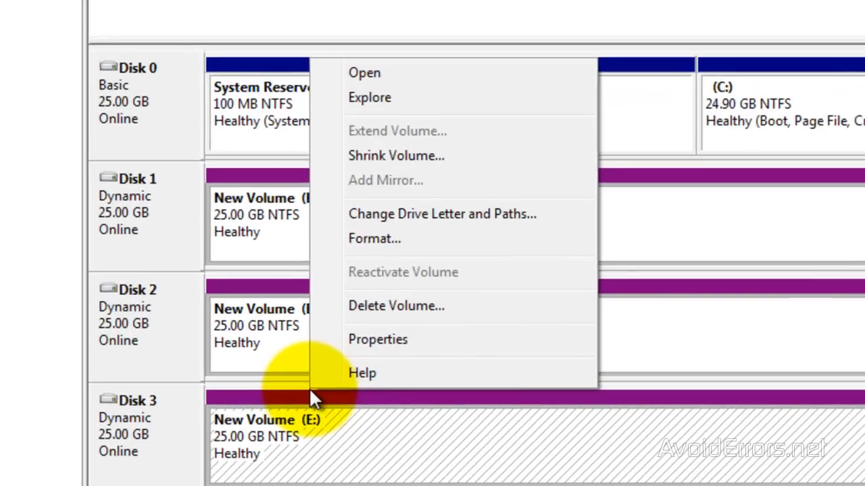
{"action": "mouse_move", "coordinate": [382, 314]}
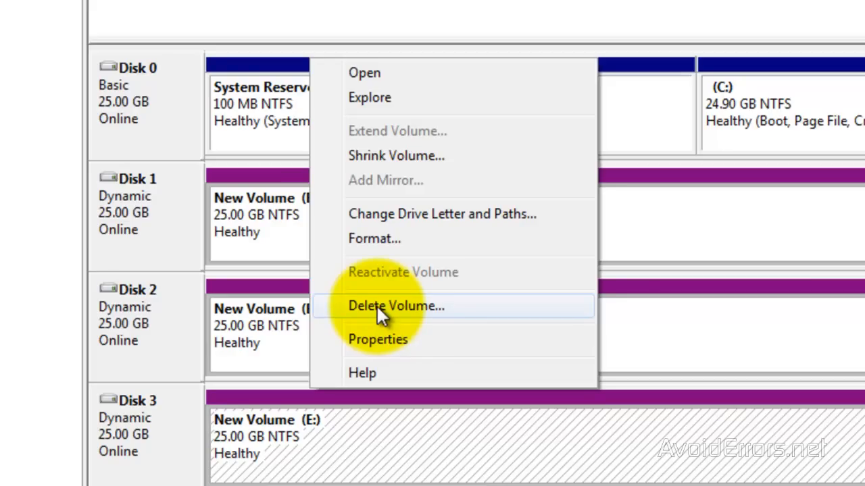
{"action": "mouse_move", "coordinate": [162, 416]}
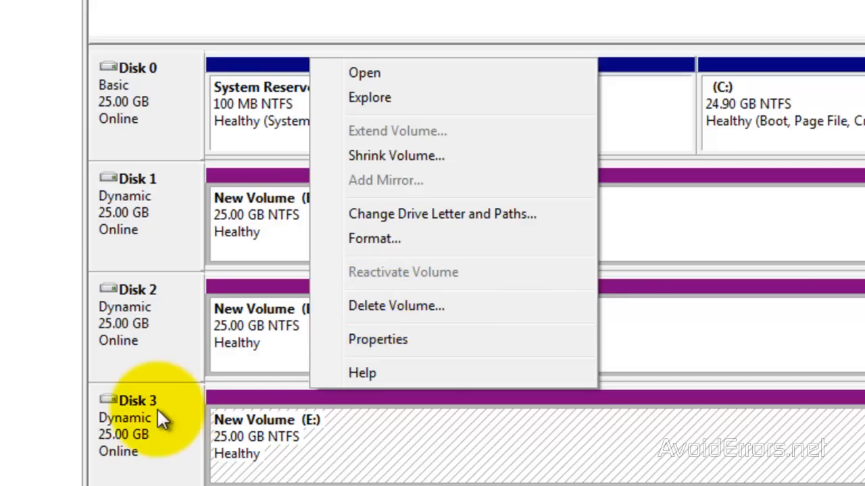
{"action": "mouse_move", "coordinate": [385, 314]}
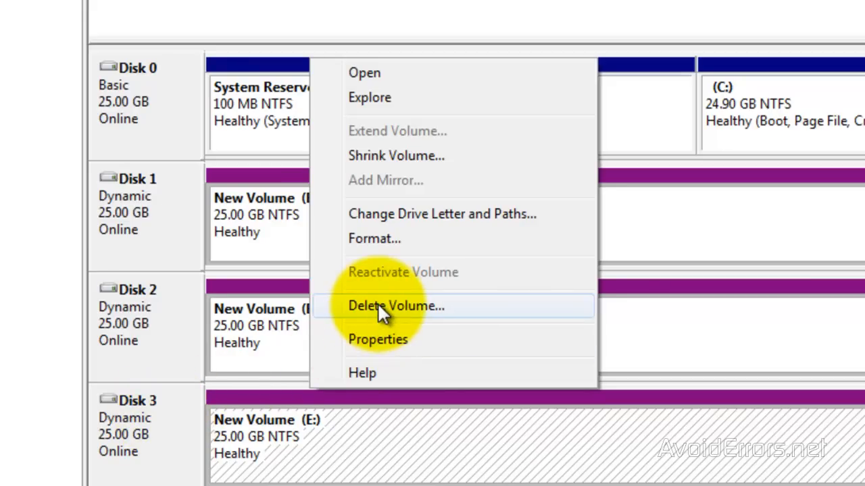
Delete the spanned E: volume and confirm the warning.
{"action": "left_click", "coordinate": [395, 306]}
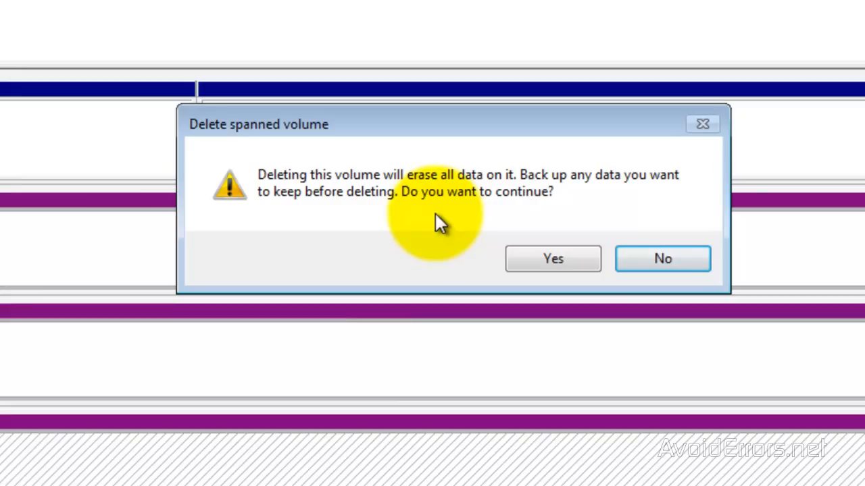
{"action": "mouse_move", "coordinate": [438, 216]}
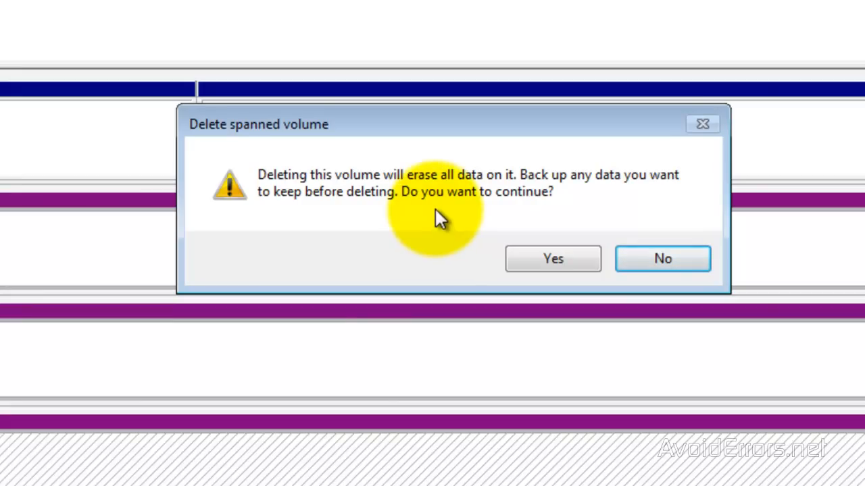
{"action": "left_click", "coordinate": [552, 258]}
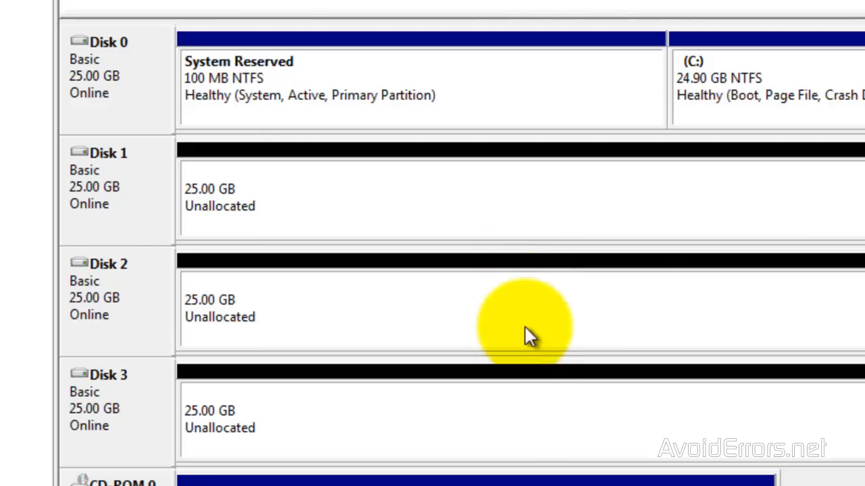
{"action": "mouse_move", "coordinate": [510, 439]}
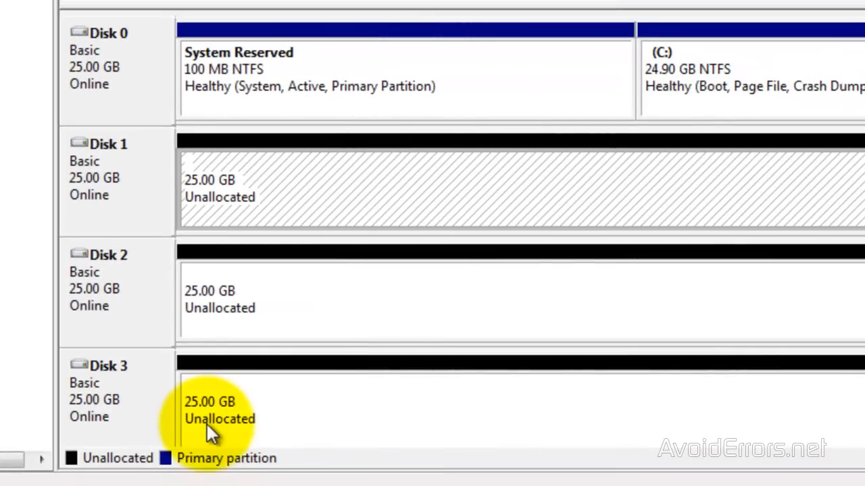
{"action": "mouse_move", "coordinate": [338, 385]}
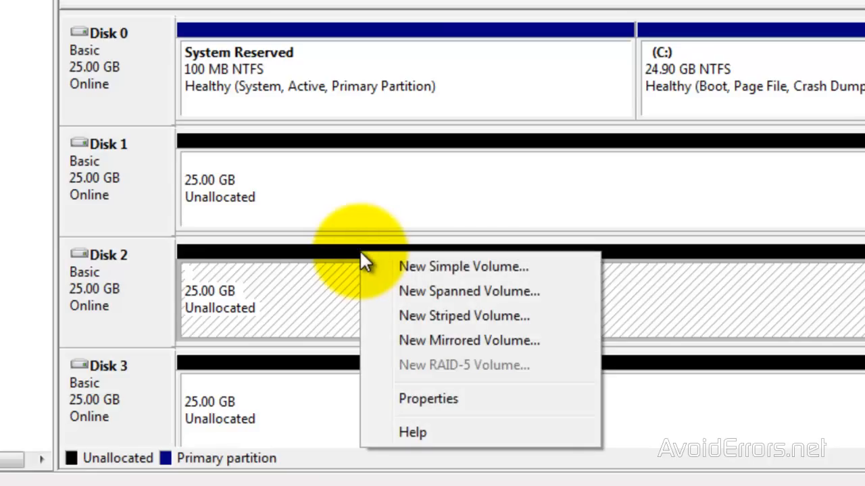
{"action": "mouse_move", "coordinate": [445, 291]}
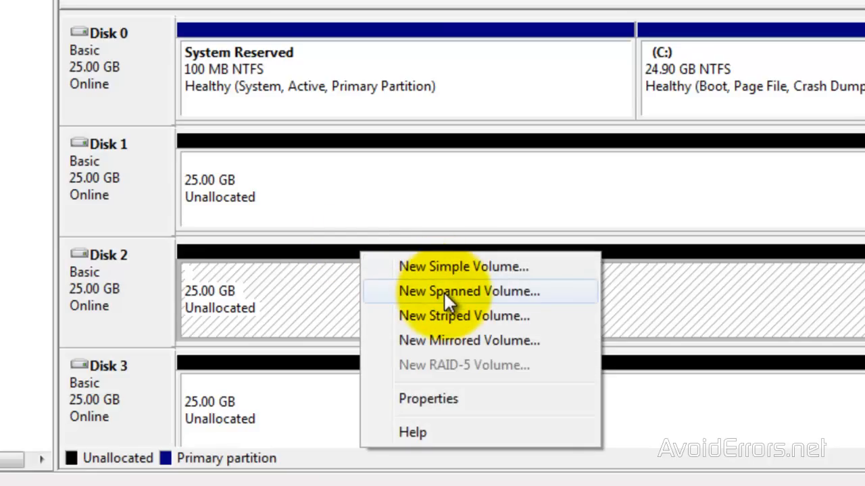
Launch the New Spanned Volume wizard from Disk 2's unallocated space.
{"action": "left_click", "coordinate": [468, 291]}
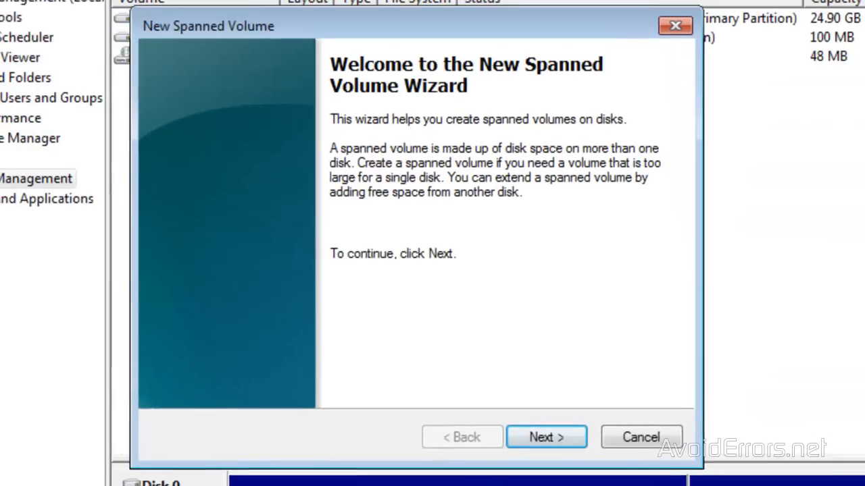
Select Disks 1, 2 and 3 for a 76791 MB spanned volume.
{"action": "left_click", "coordinate": [546, 436]}
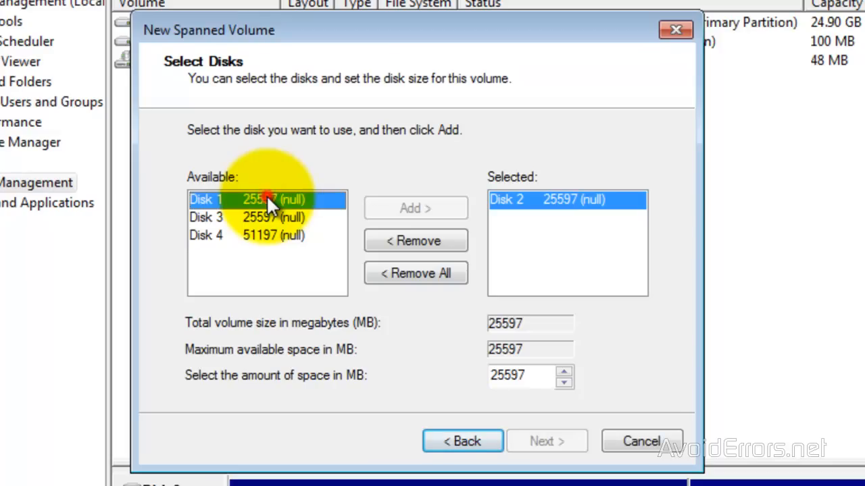
{"action": "left_click", "coordinate": [415, 207]}
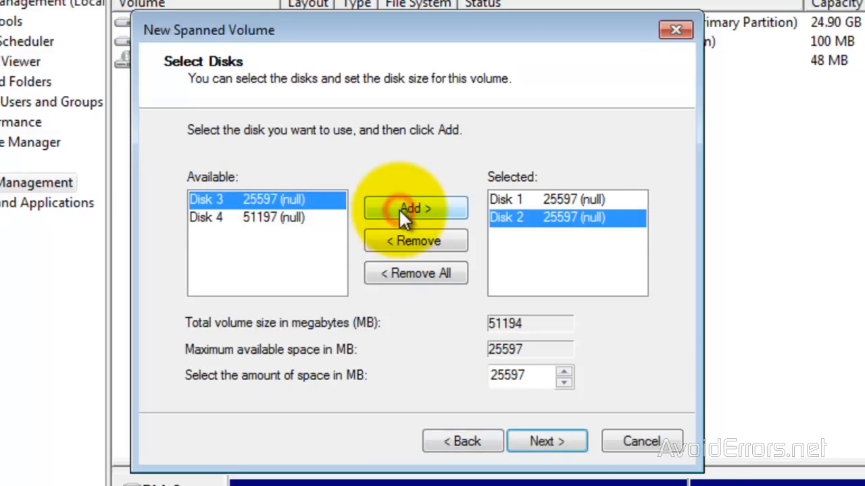
{"action": "left_click", "coordinate": [256, 199]}
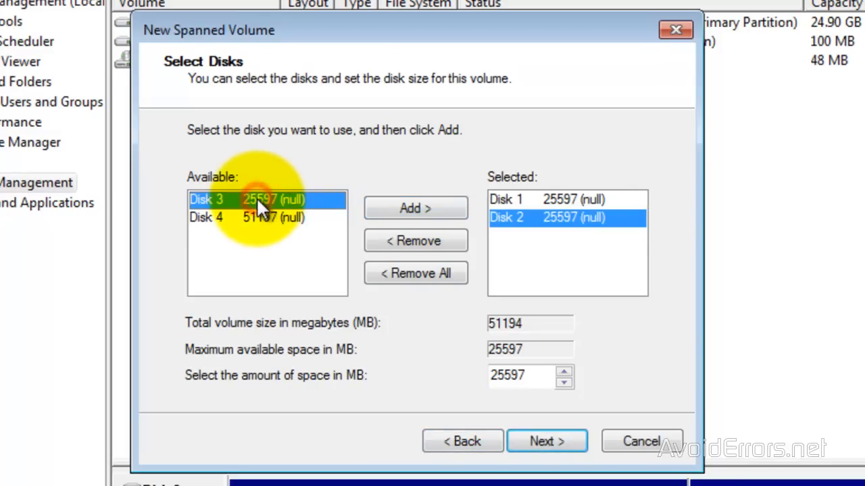
{"action": "left_click", "coordinate": [415, 208]}
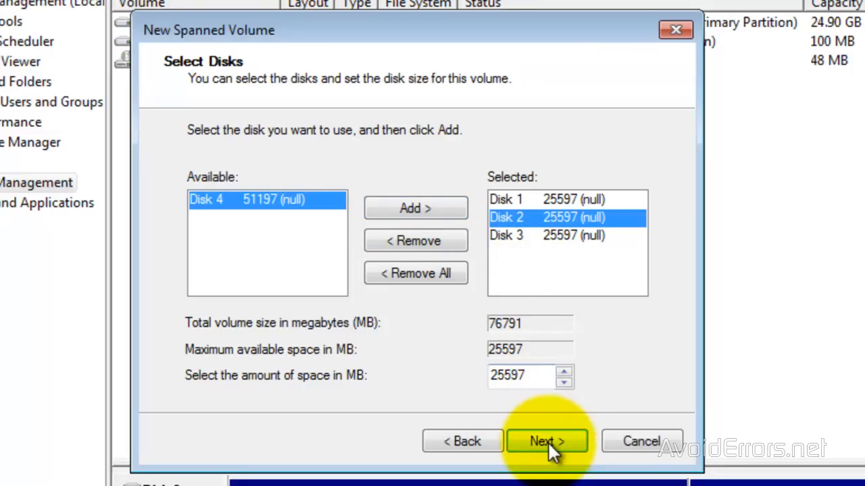
{"action": "left_click", "coordinate": [546, 441]}
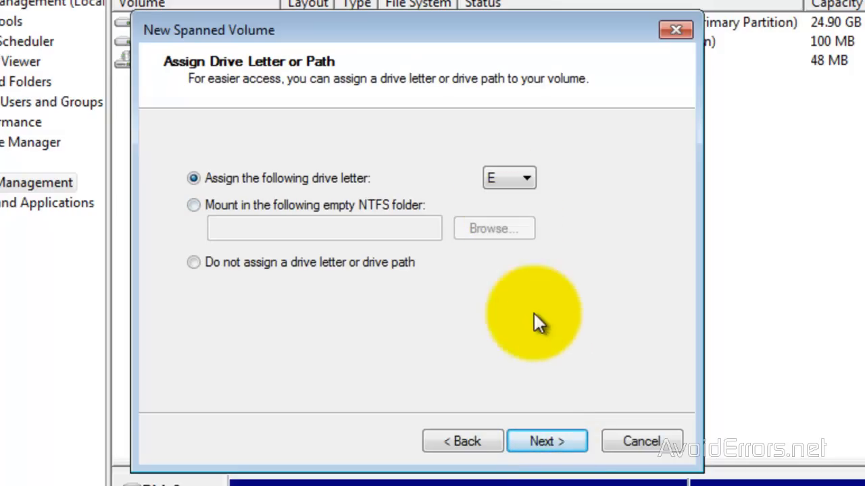
{"action": "mouse_move", "coordinate": [546, 441]}
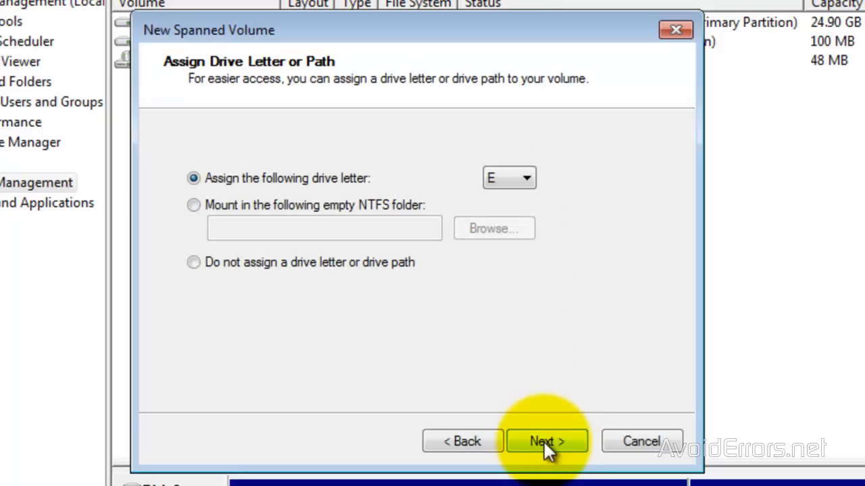
Keep drive letter E with NTFS quick format and finish the wizard.
{"action": "left_click", "coordinate": [546, 441]}
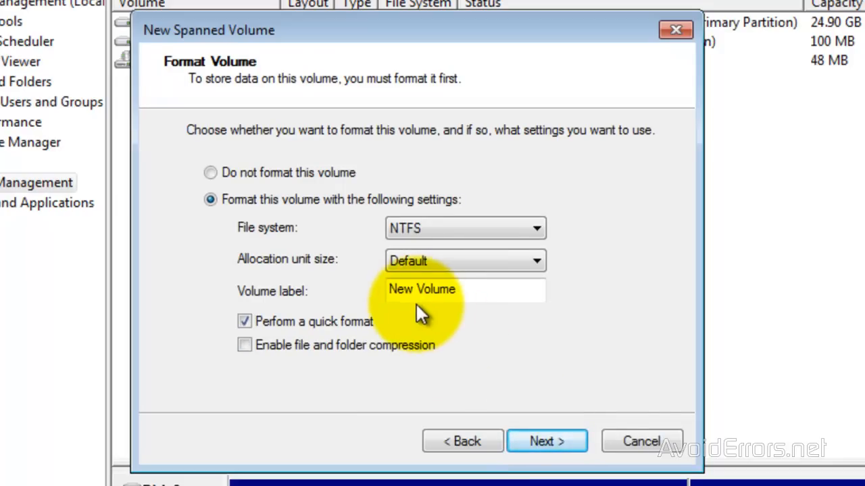
{"action": "left_click", "coordinate": [546, 441]}
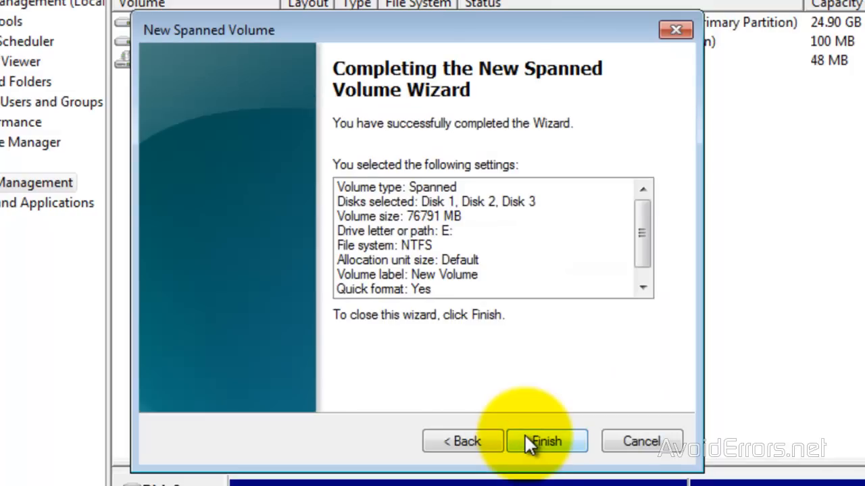
{"action": "left_click", "coordinate": [546, 441]}
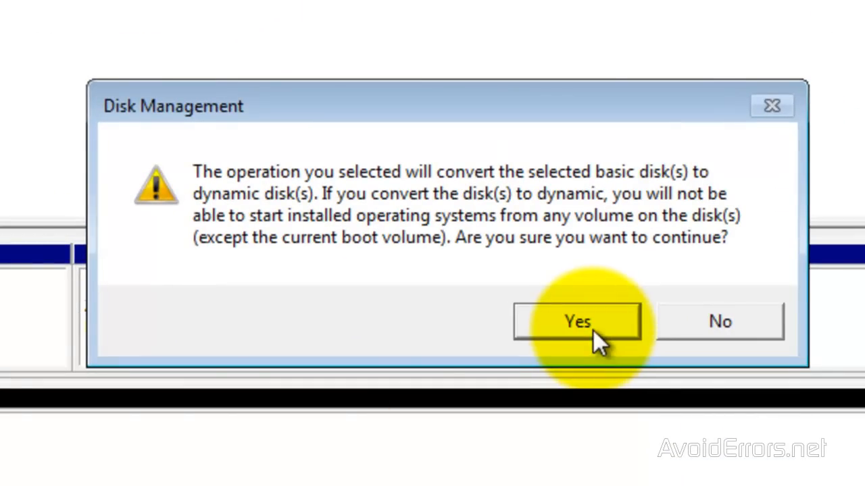
Approve the dynamic conversion and open Computer to see E: at 74.9 GB.
{"action": "left_click", "coordinate": [577, 320]}
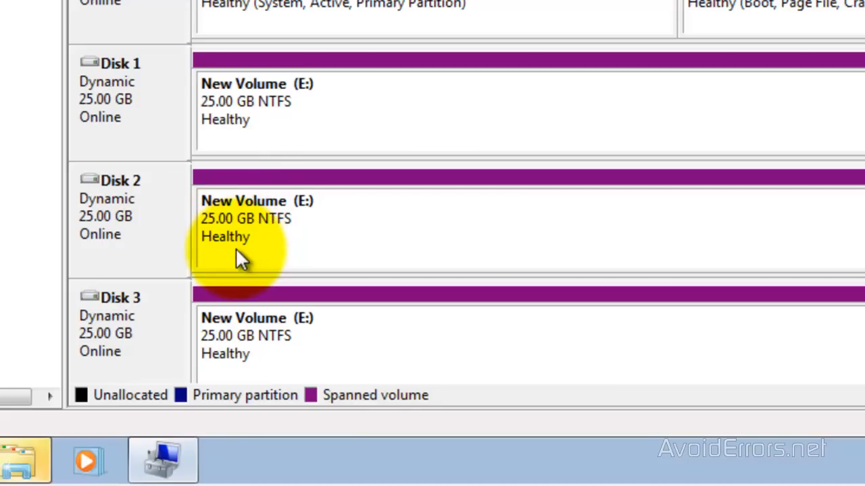
{"action": "mouse_move", "coordinate": [230, 379]}
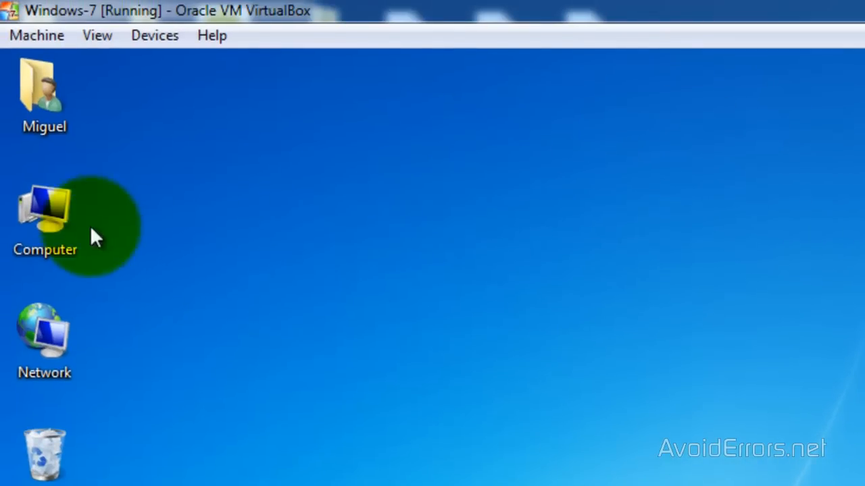
{"action": "double_click", "coordinate": [44, 206]}
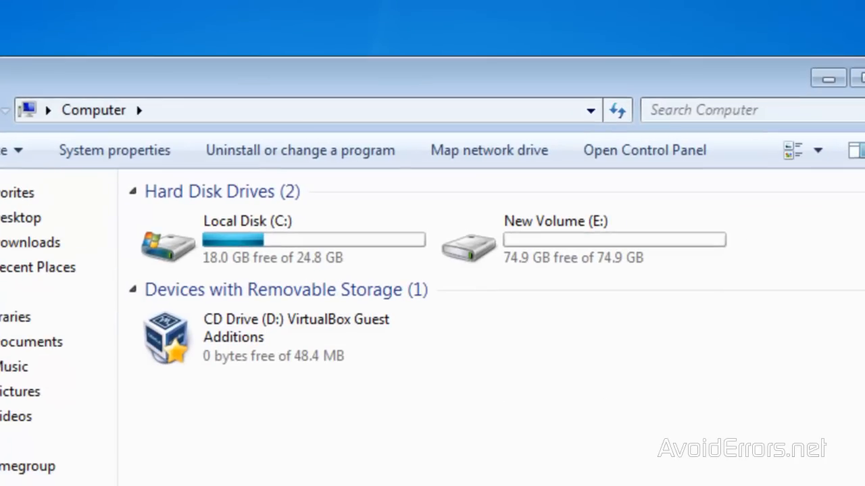